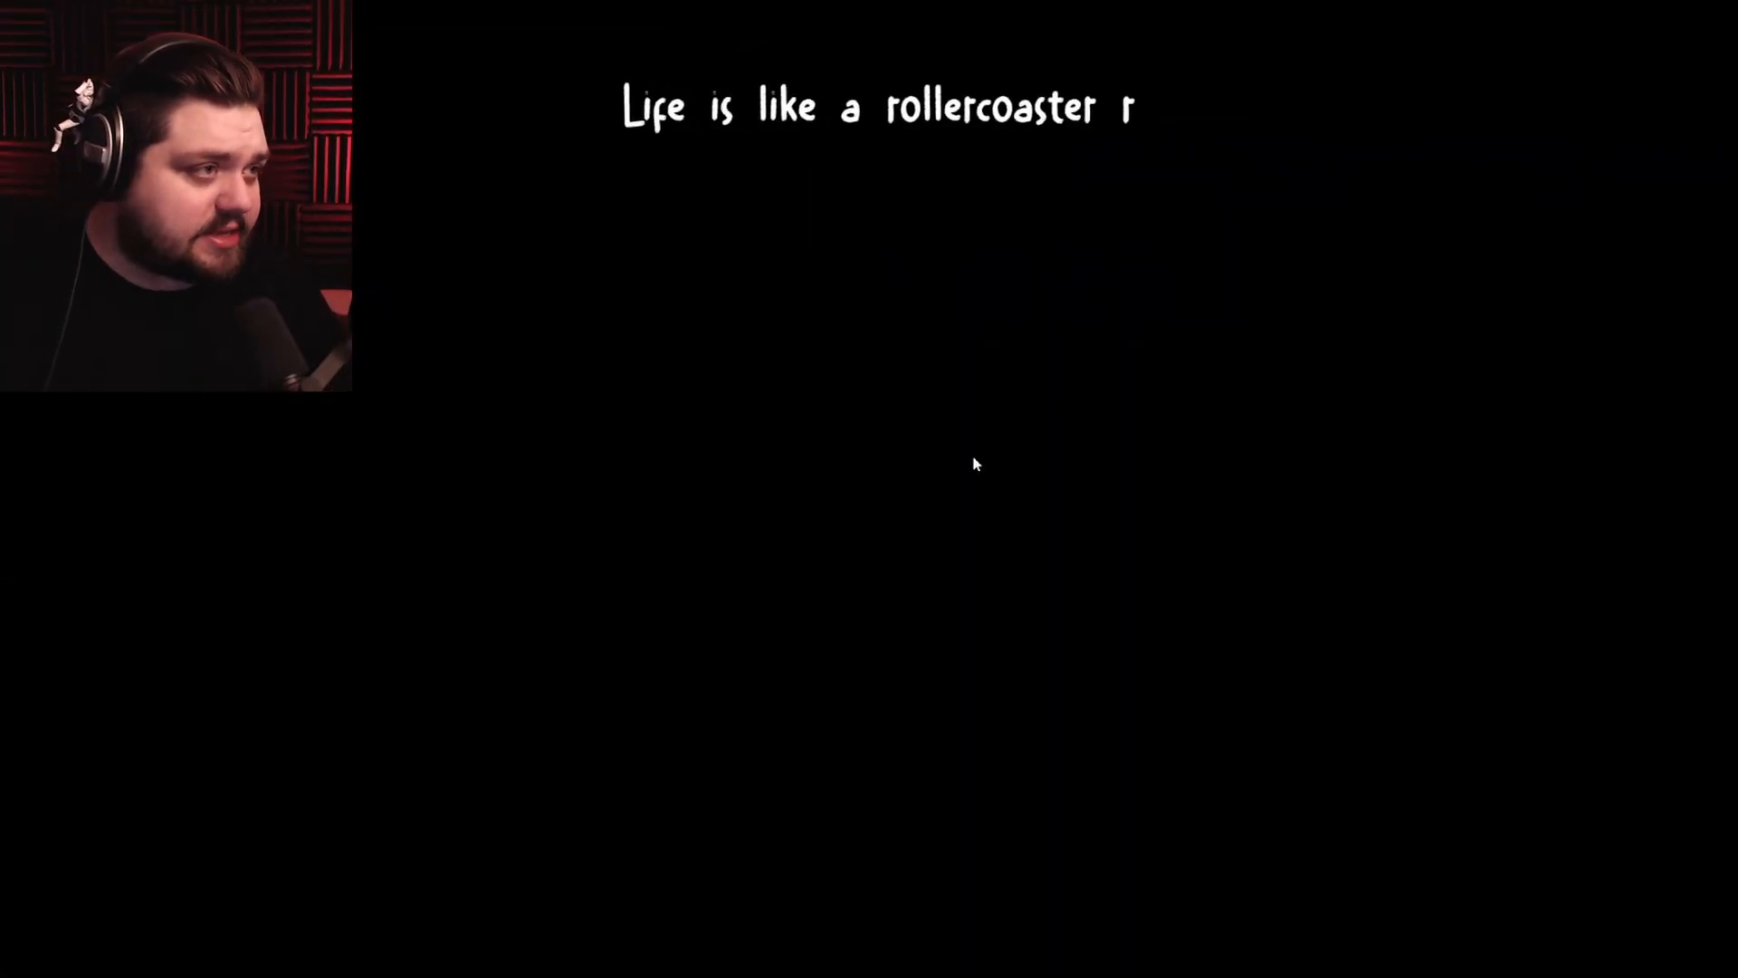
text(ide, It has i)
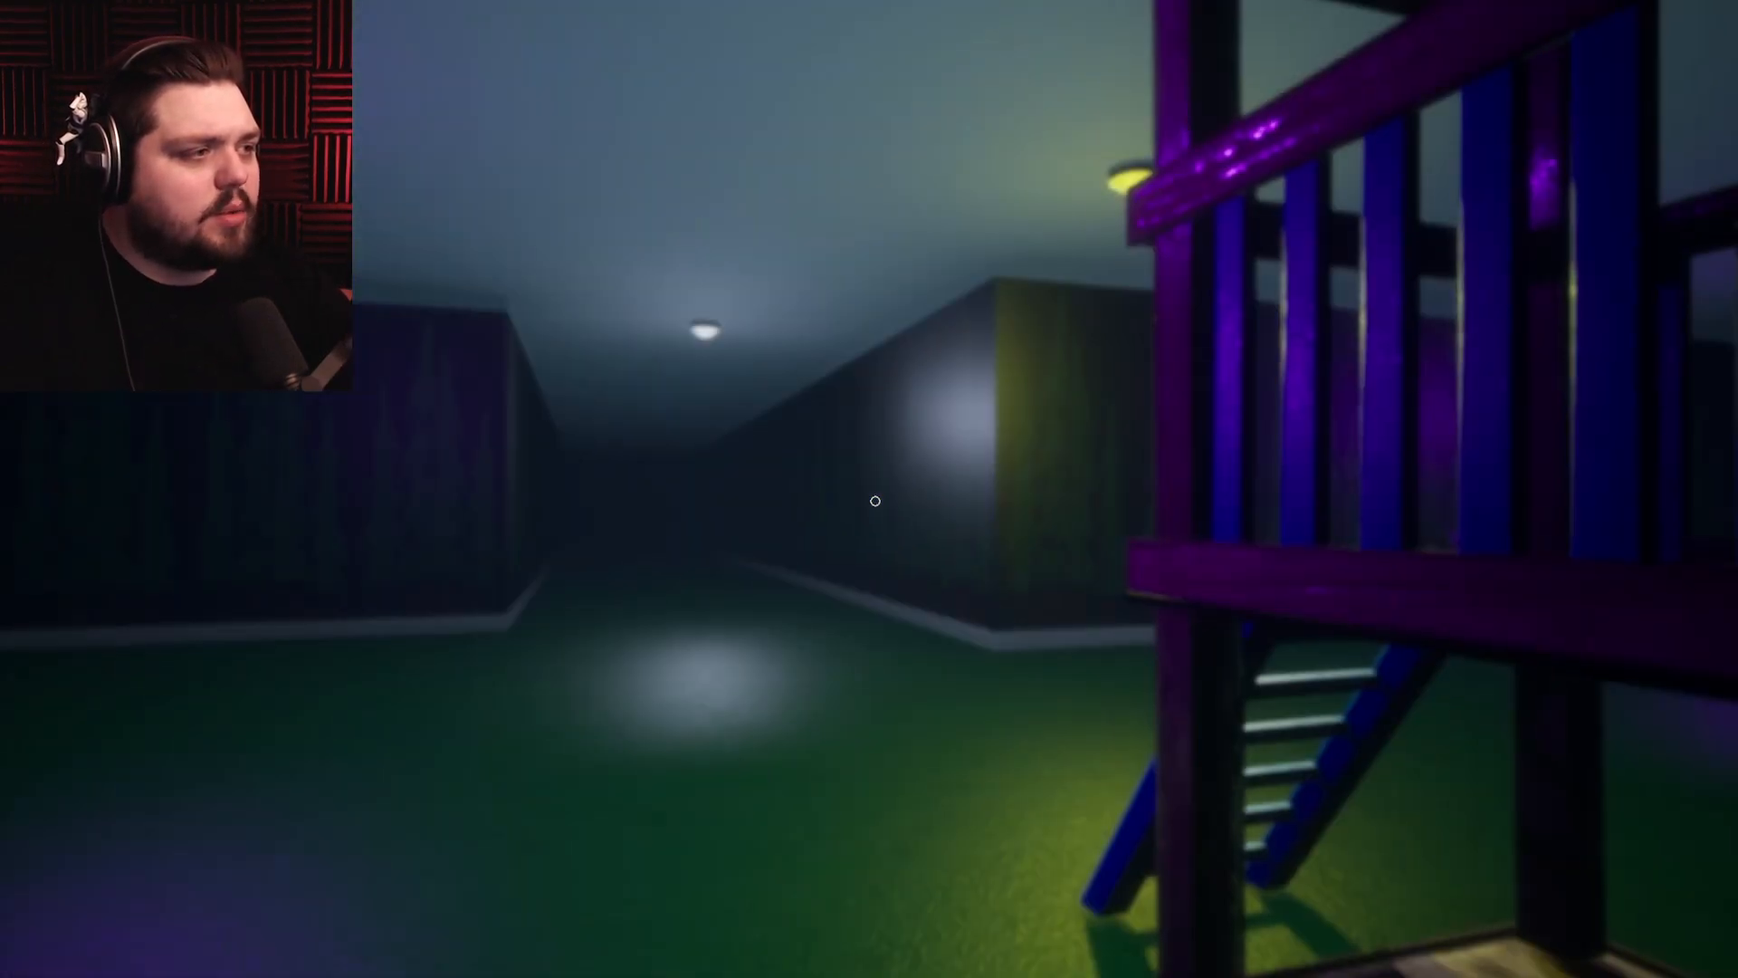
mouse_move(875, 501)
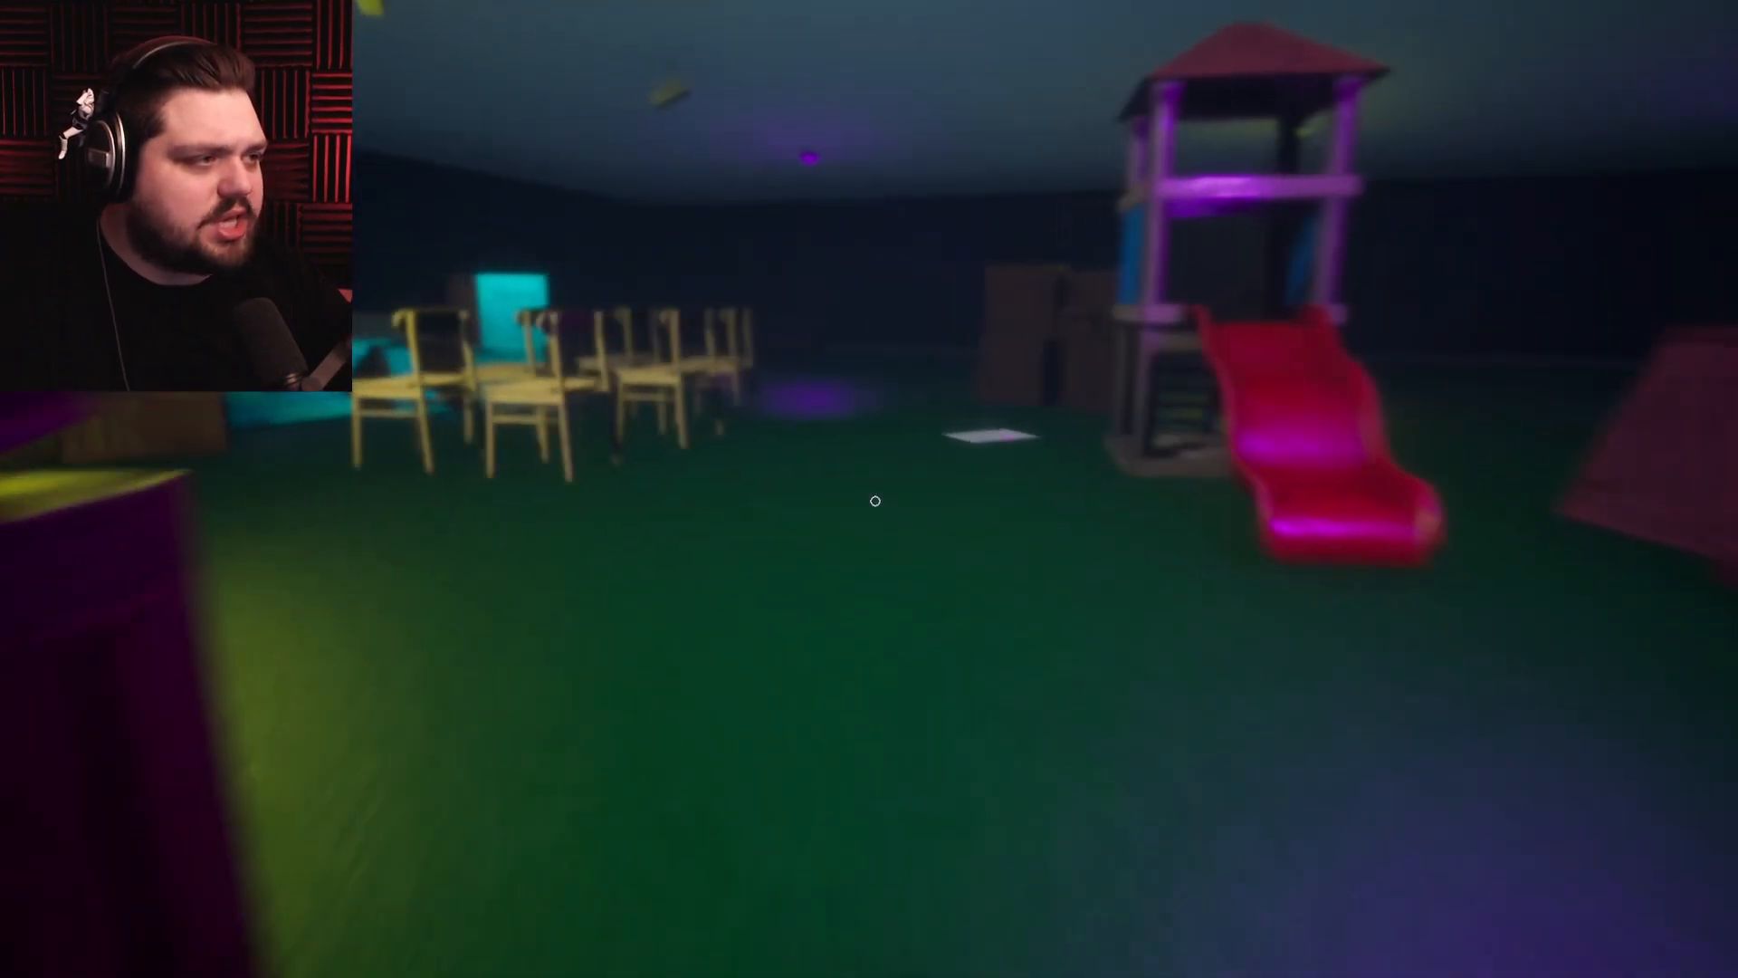
mouse_move(875, 502)
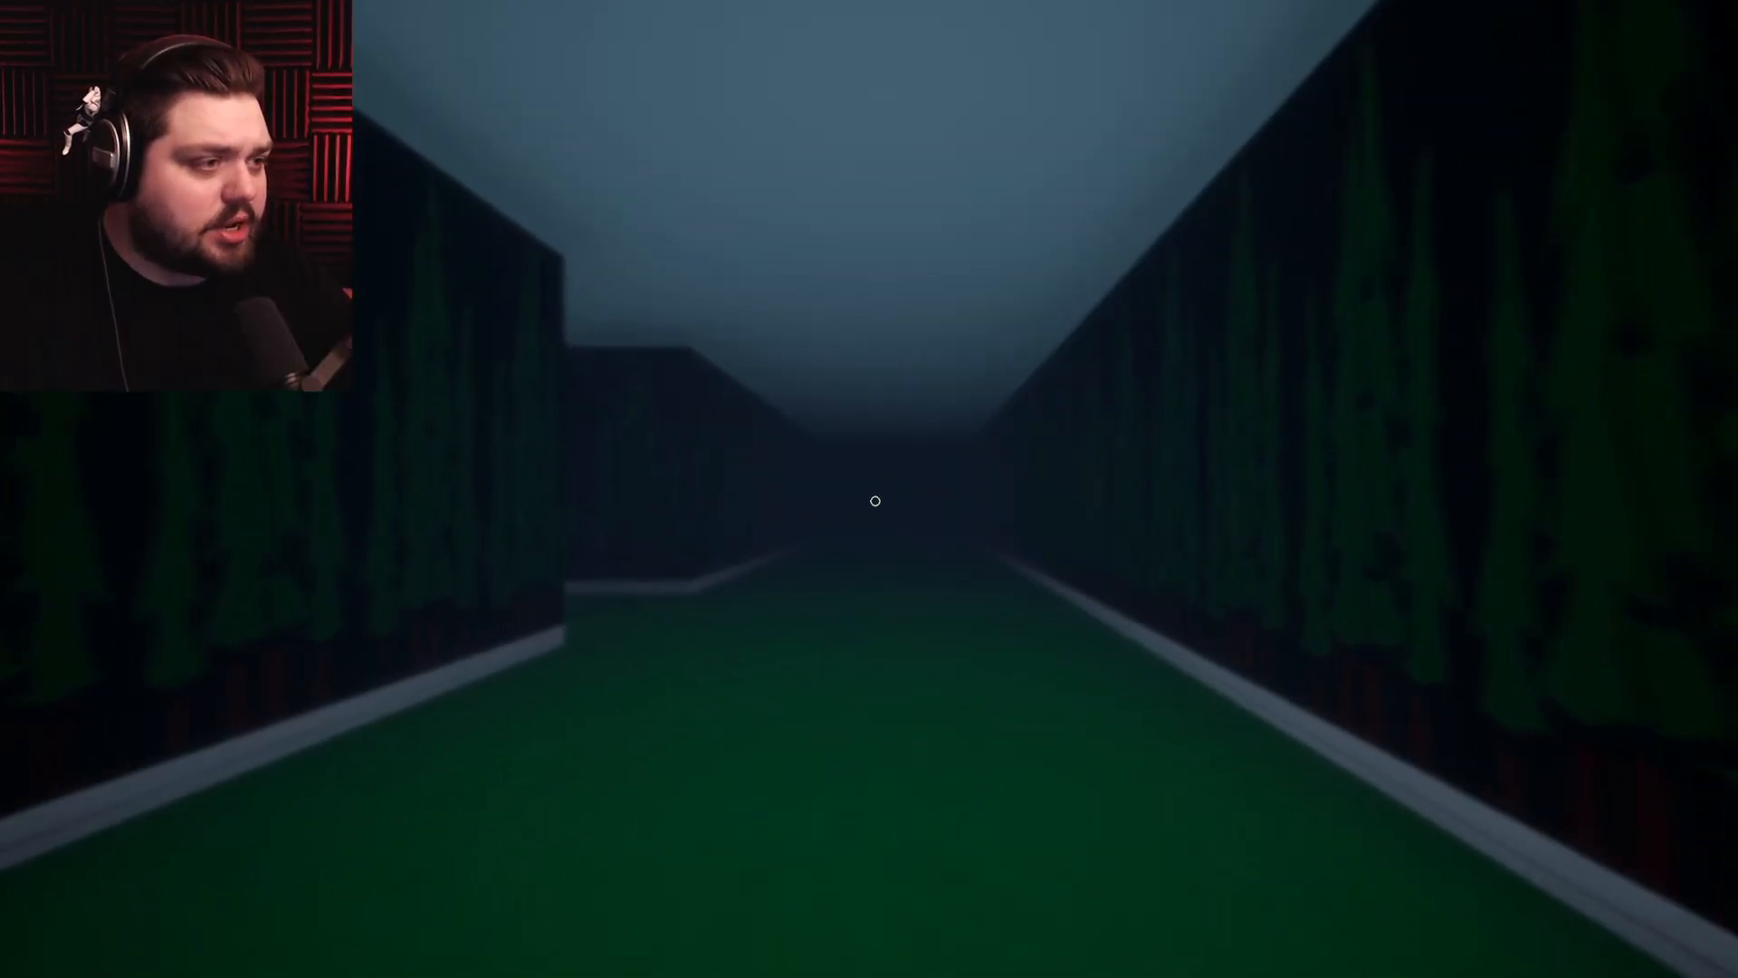
key(w)
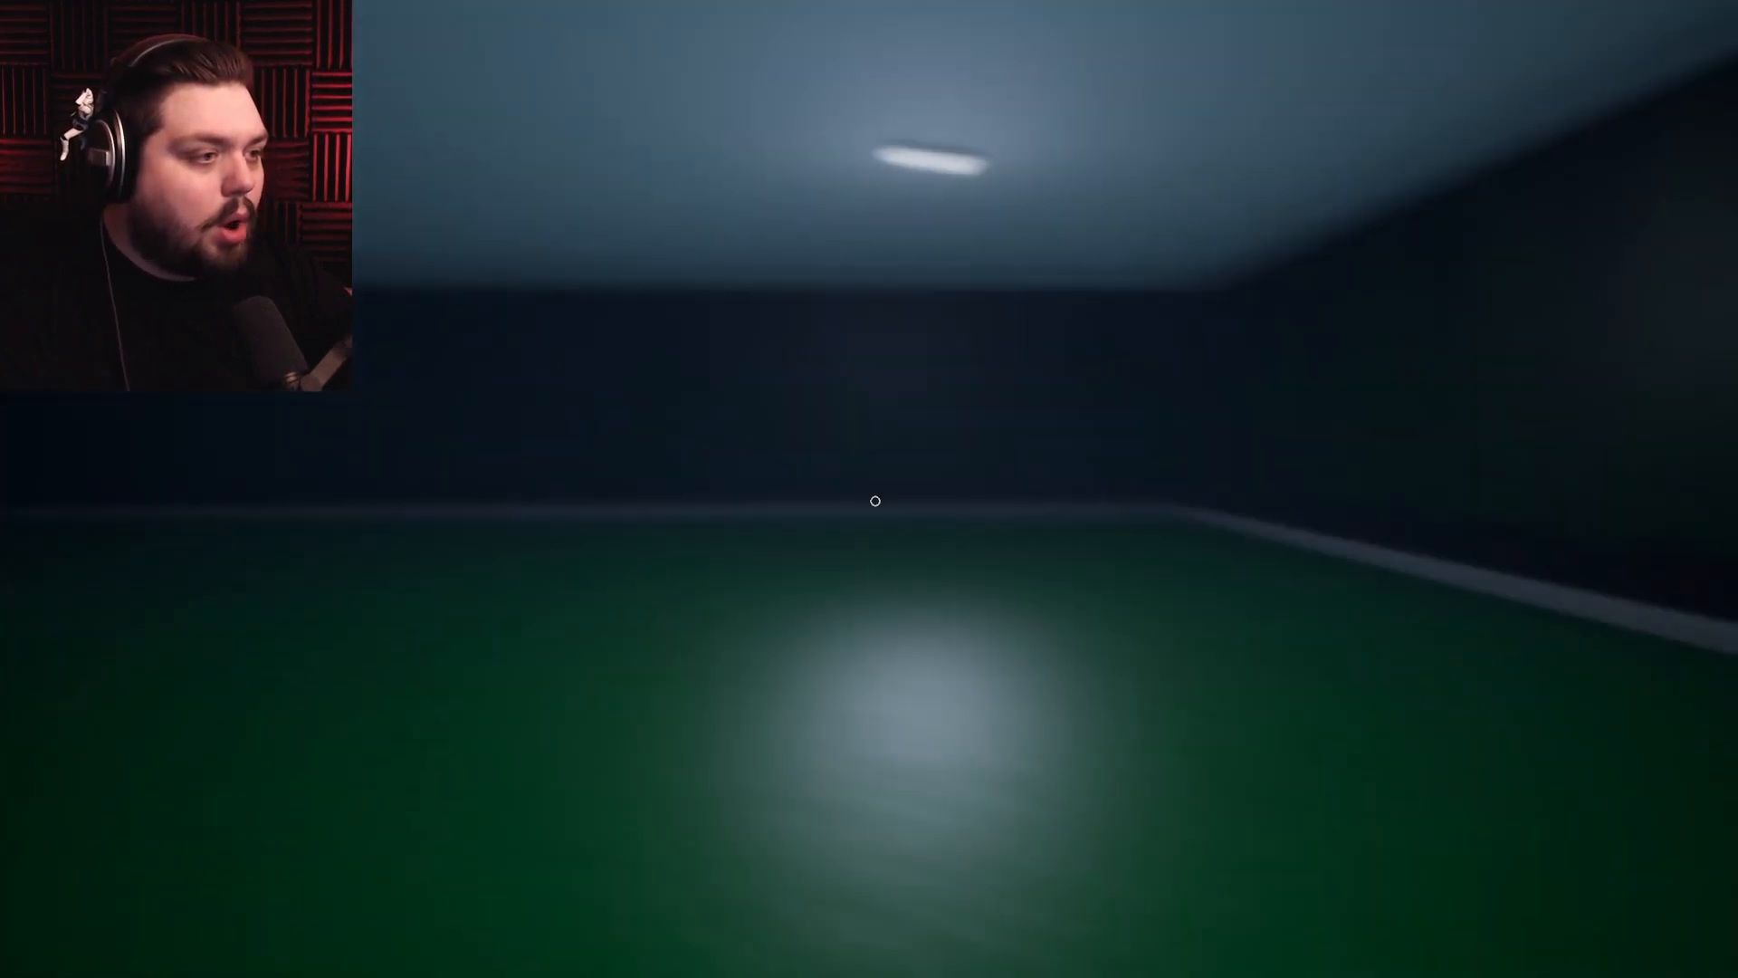
mouse_move(875, 502)
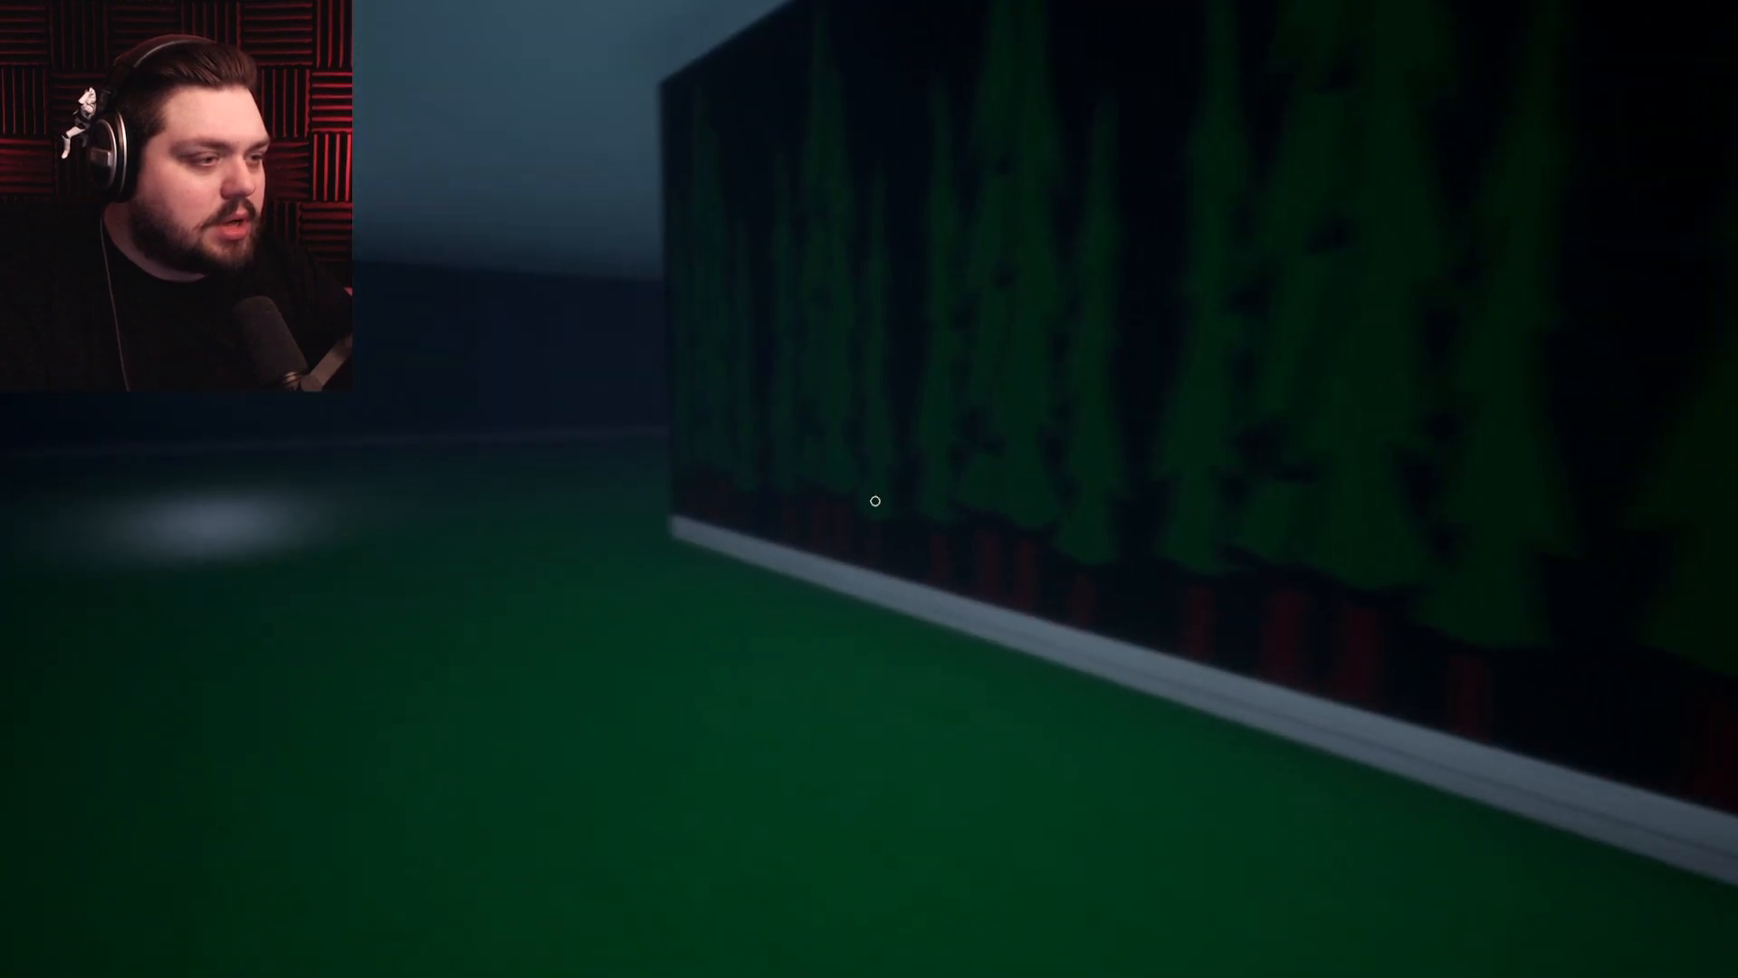